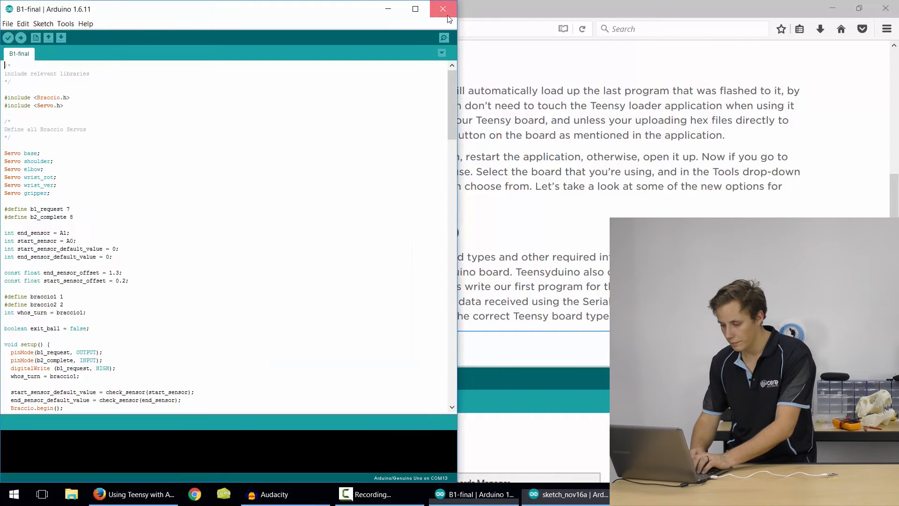
Close B1-final and choose the Teensy 3.2 / 3.1 board for the blank sketch
{"action": "left_click", "coordinate": [443, 9]}
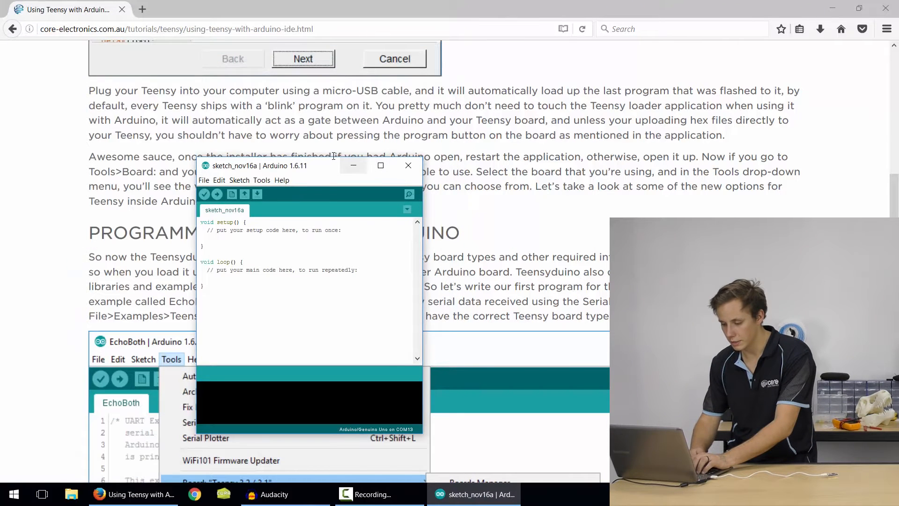
{"action": "left_click_drag", "start_coordinate": [258, 166], "coordinate": [222, 58]}
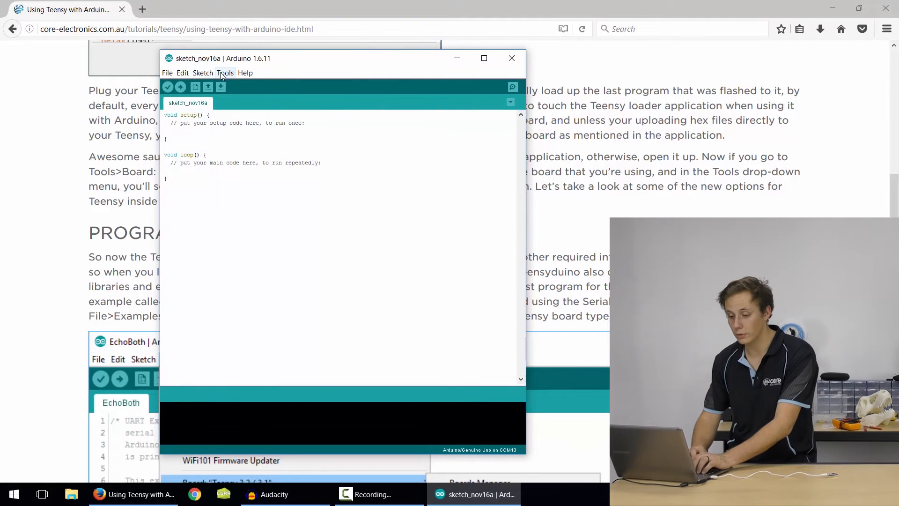
{"action": "left_click", "coordinate": [225, 73]}
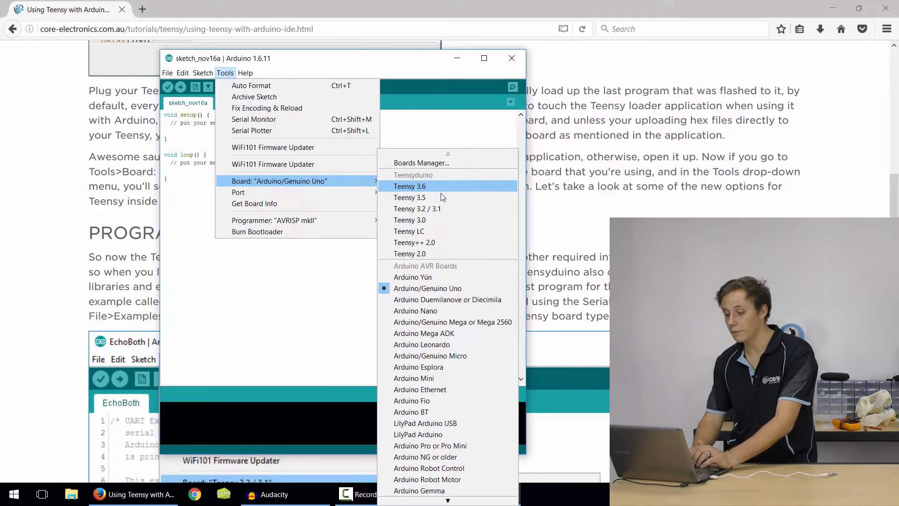
{"action": "mouse_move", "coordinate": [435, 220]}
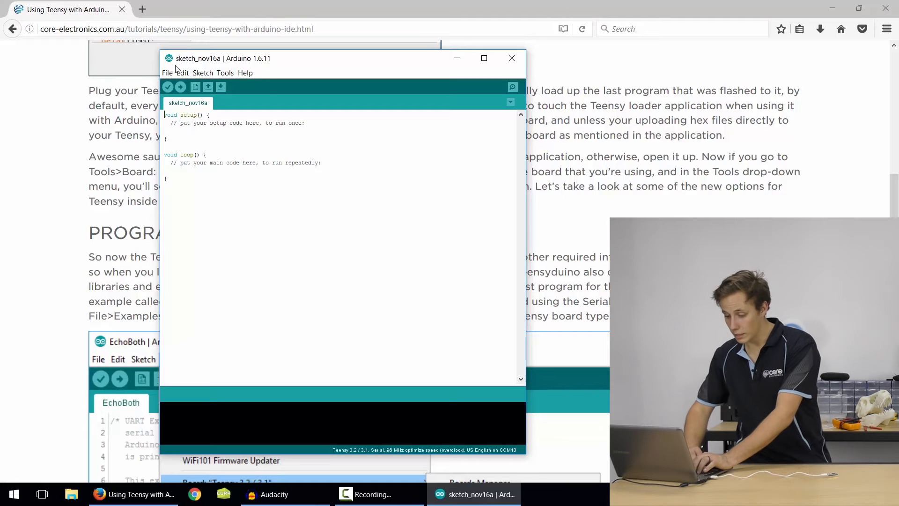
Open the Teensy Serial example EchoBoth from File > Examples
{"action": "left_click", "coordinate": [167, 72]}
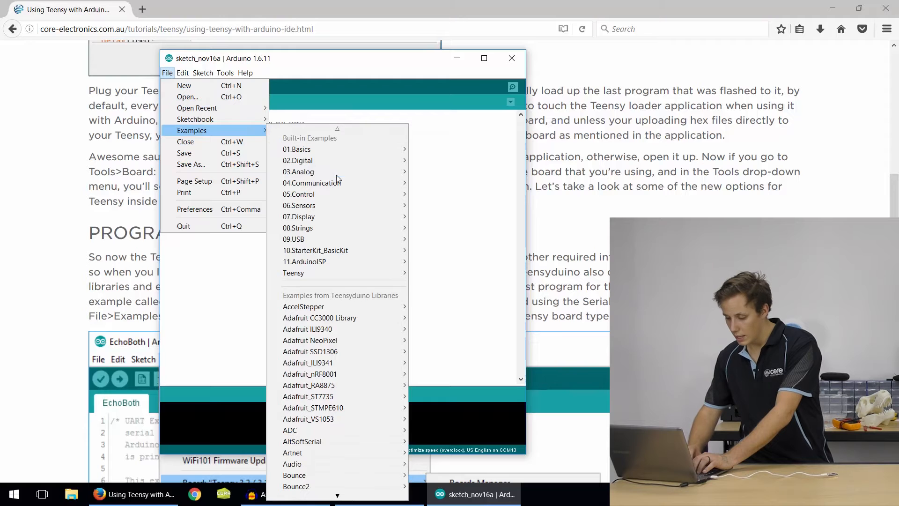
{"action": "mouse_move", "coordinate": [332, 274]}
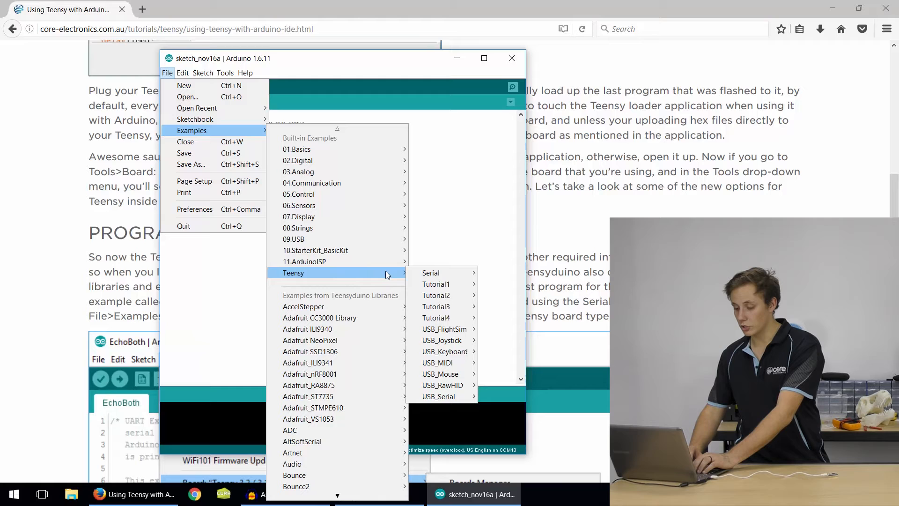
{"action": "mouse_move", "coordinate": [431, 273]}
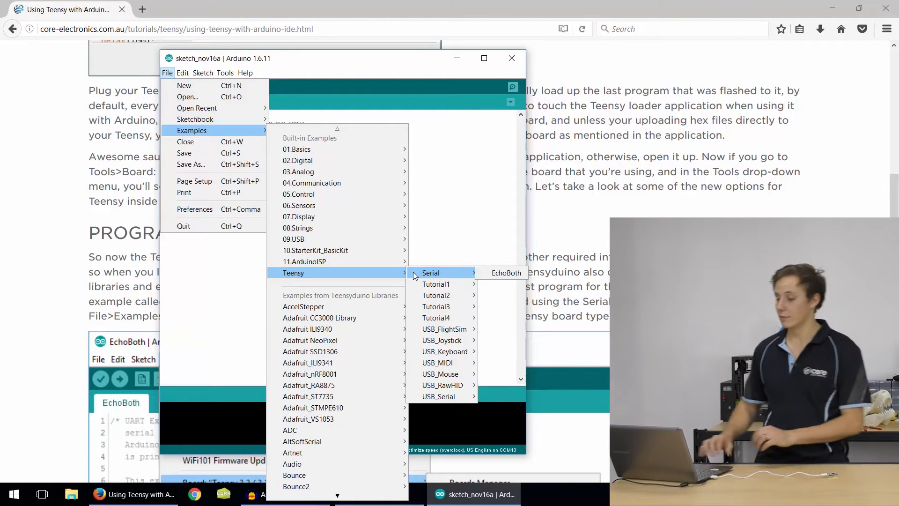
{"action": "mouse_move", "coordinate": [436, 318]}
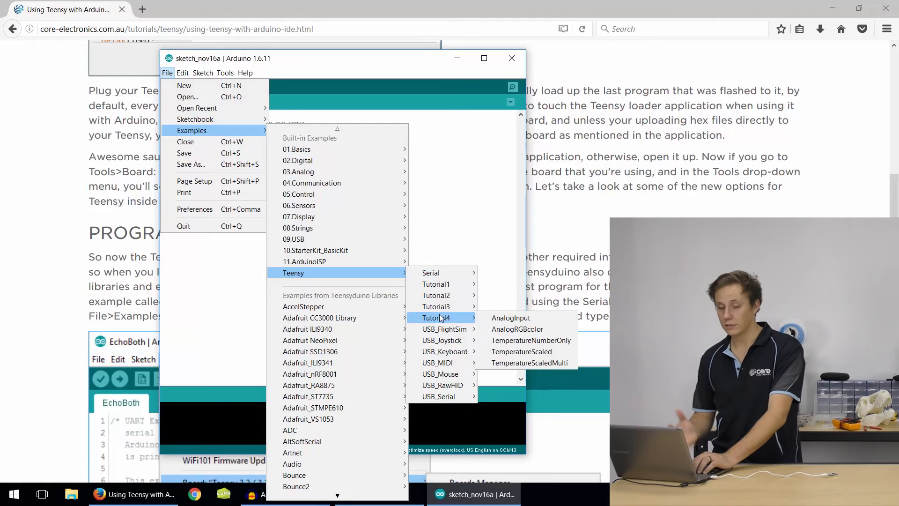
{"action": "mouse_move", "coordinate": [442, 340]}
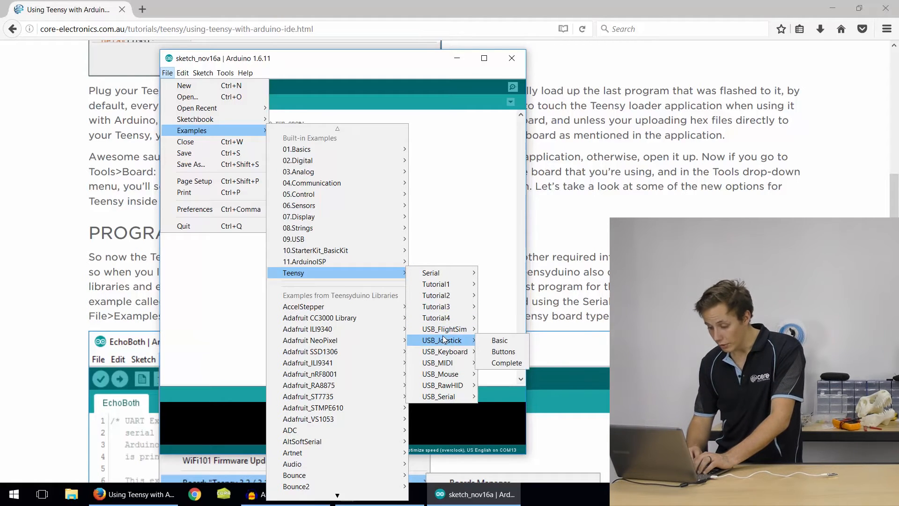
{"action": "mouse_move", "coordinate": [440, 272]}
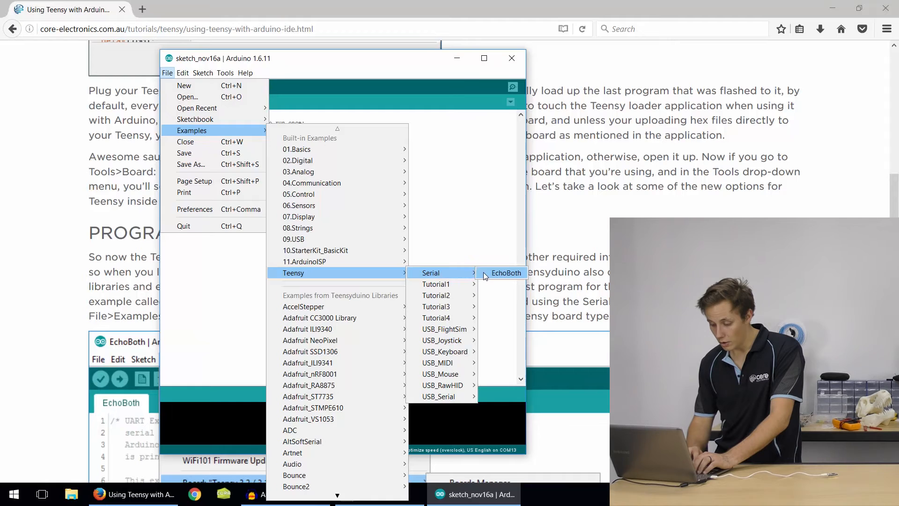
{"action": "left_click", "coordinate": [506, 272]}
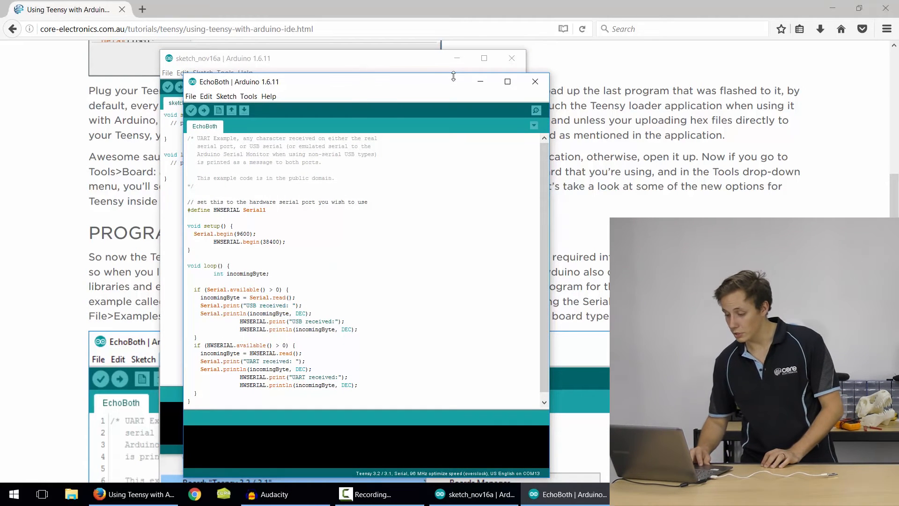
Close sketch_nov16a and review the Teensy CPU speed options, currently 96 MHz overclock
{"action": "left_click", "coordinate": [535, 81]}
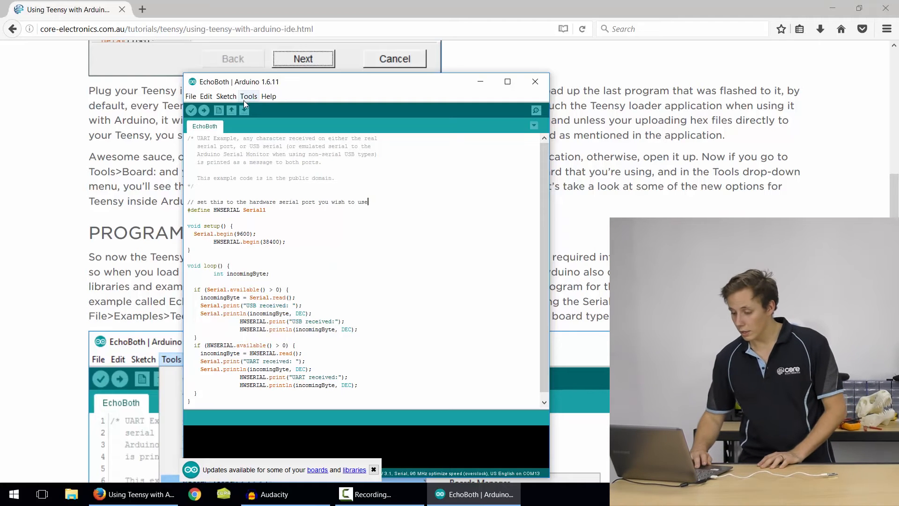
{"action": "left_click", "coordinate": [249, 96]}
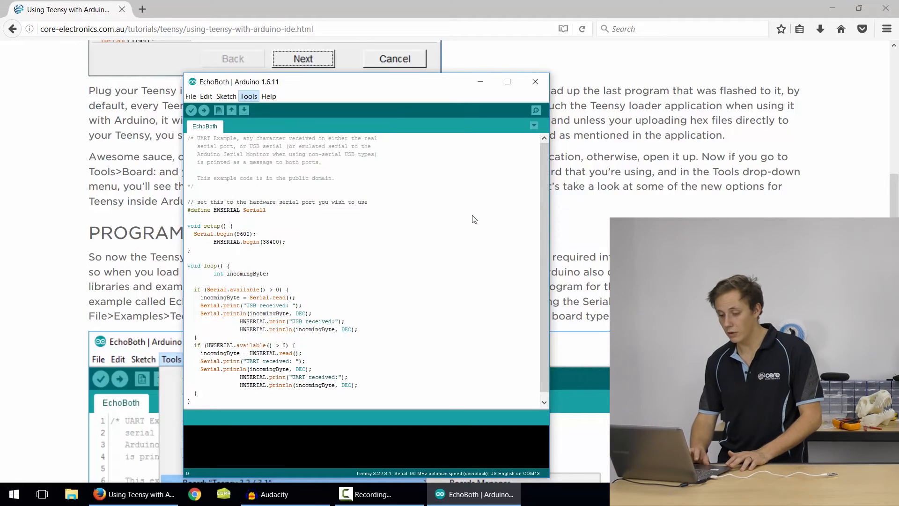
{"action": "left_click", "coordinate": [249, 96]}
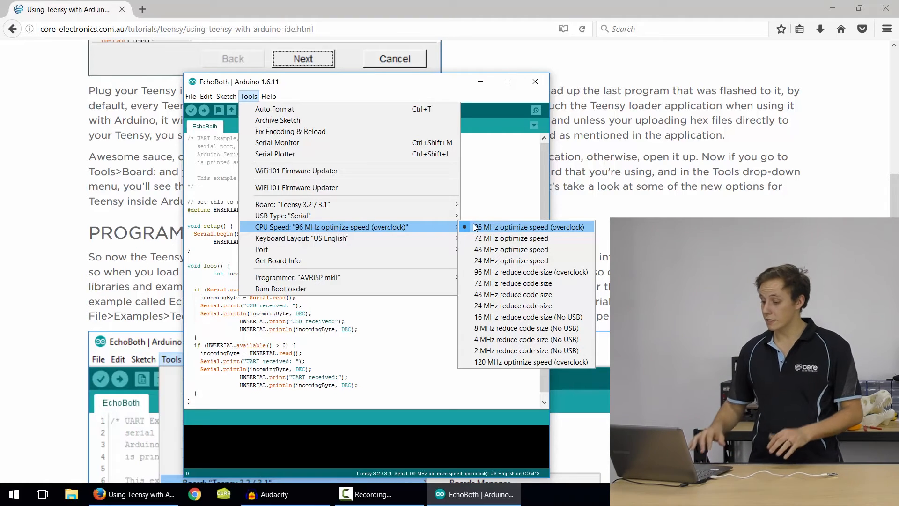
{"action": "mouse_move", "coordinate": [499, 243]}
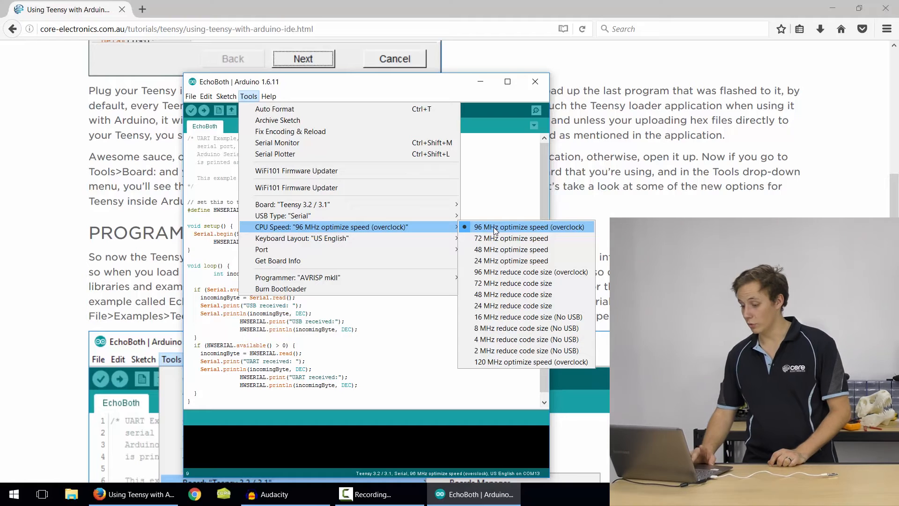
{"action": "mouse_move", "coordinate": [509, 348]}
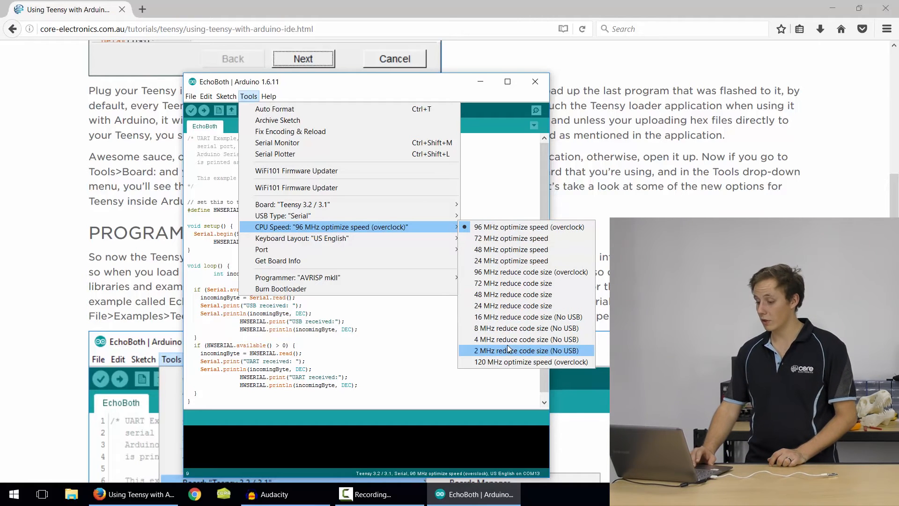
{"action": "mouse_move", "coordinate": [517, 339]}
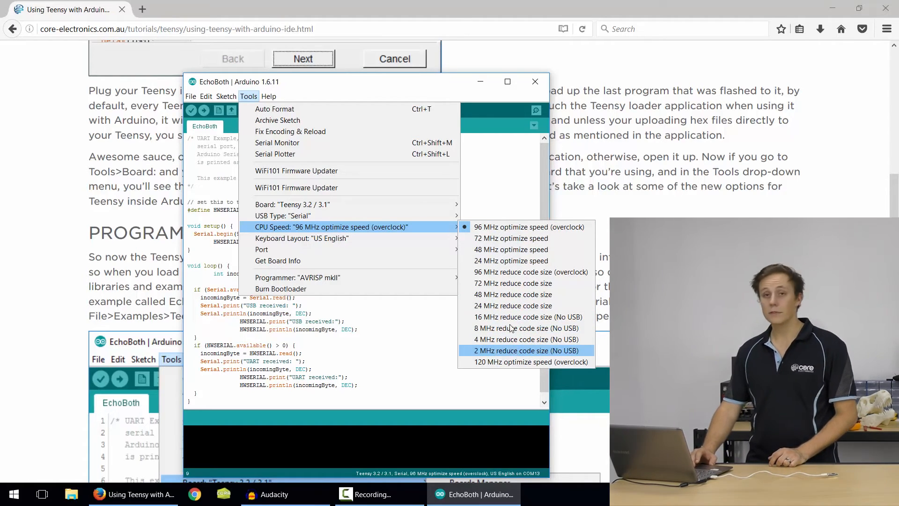
{"action": "mouse_move", "coordinate": [511, 313]}
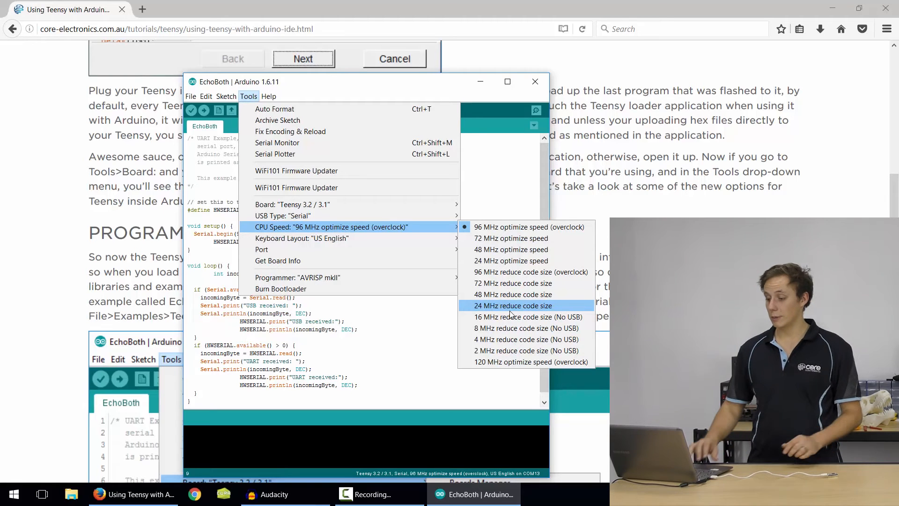
{"action": "mouse_move", "coordinate": [353, 238]}
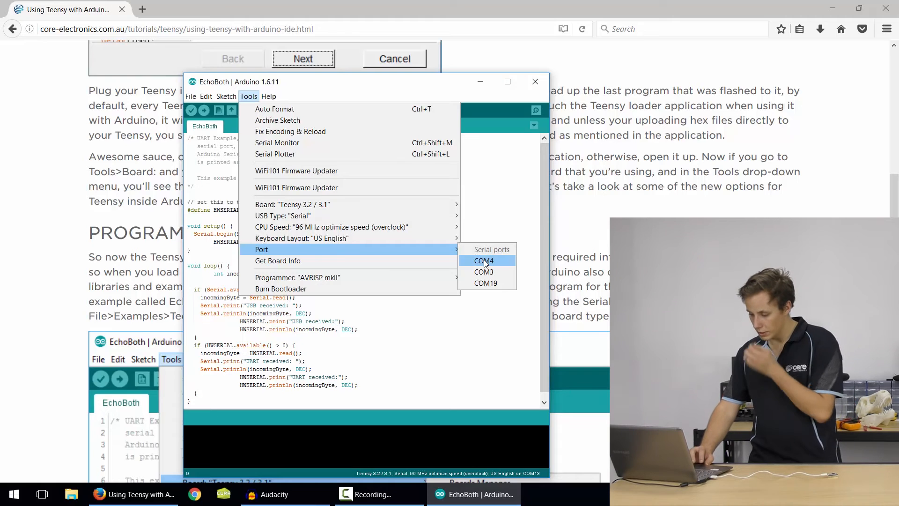
Select port COM4 and upload EchoBoth to the Teensy until done uploading
{"action": "left_click", "coordinate": [483, 261]}
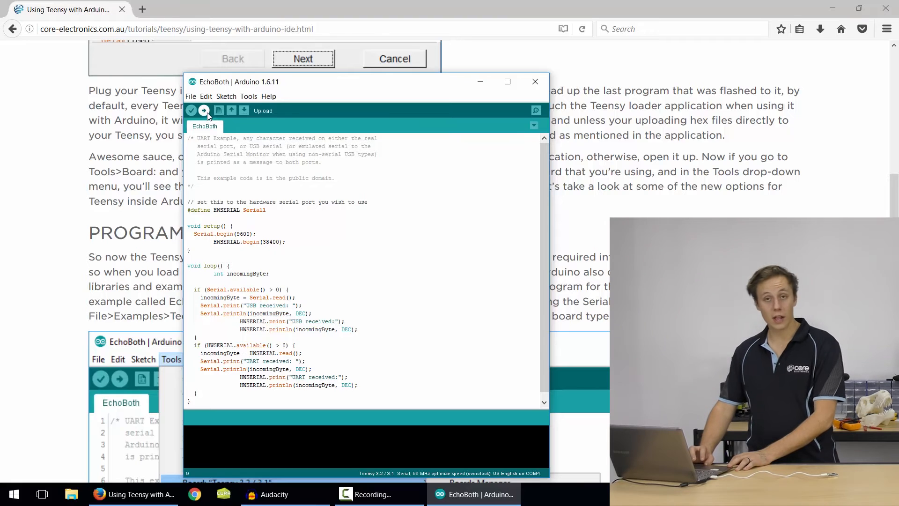
{"action": "left_click", "coordinate": [203, 111]}
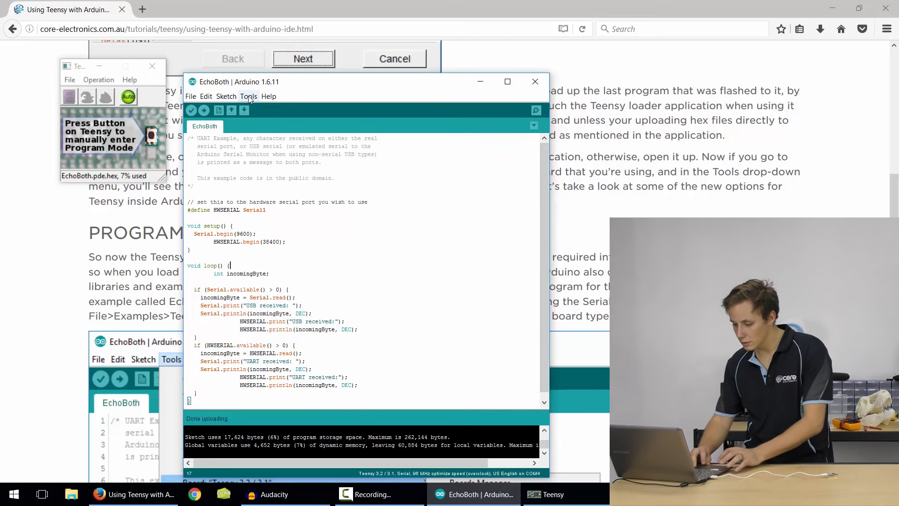
Open the Serial Monitor on COM4, then close it
{"action": "left_click", "coordinate": [248, 96]}
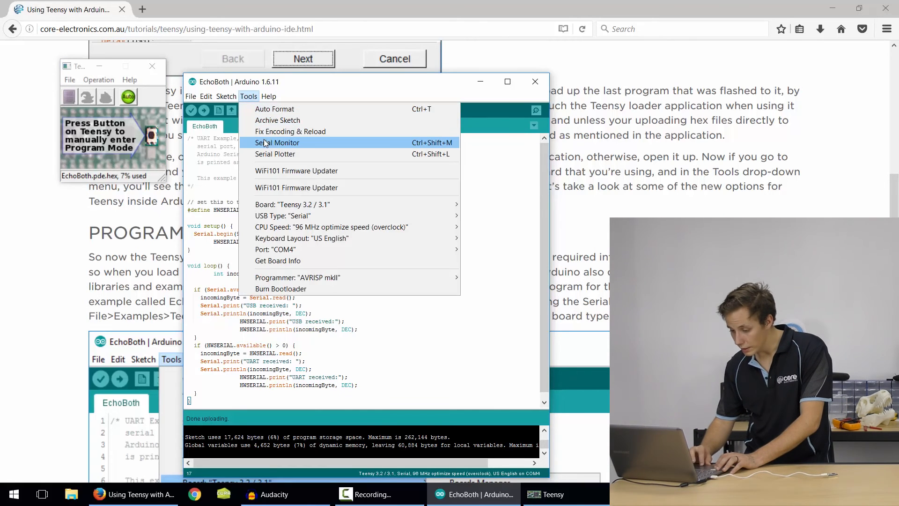
{"action": "left_click", "coordinate": [277, 143]}
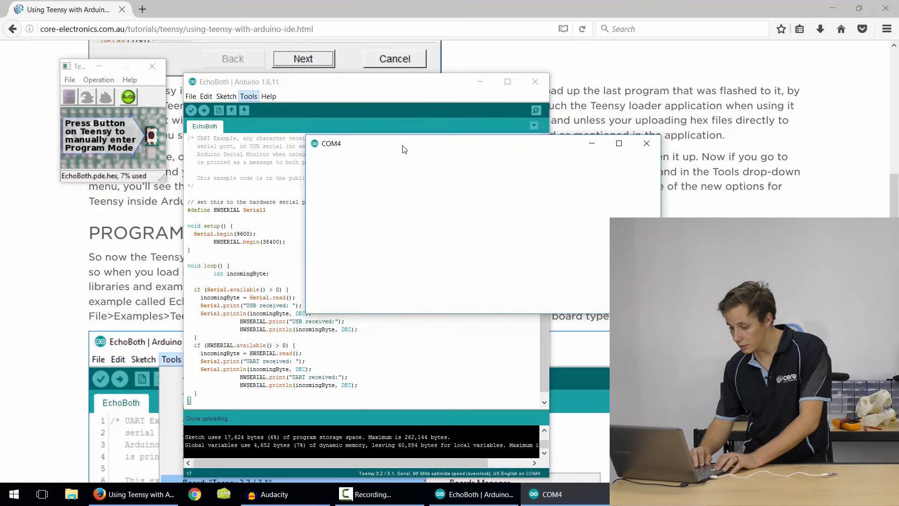
{"action": "left_click", "coordinate": [646, 143]}
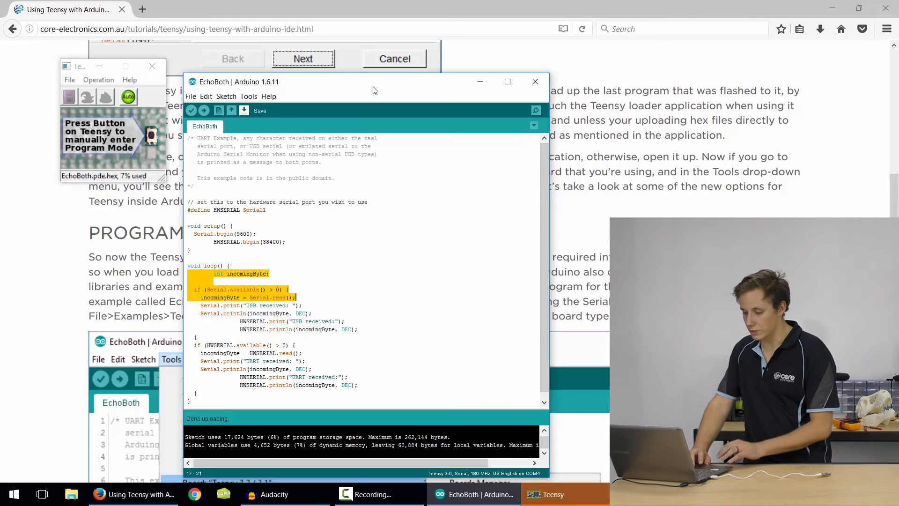
Switch the port to COM19, reopen the Serial Monitor and send 'g'
{"action": "left_click", "coordinate": [248, 96]}
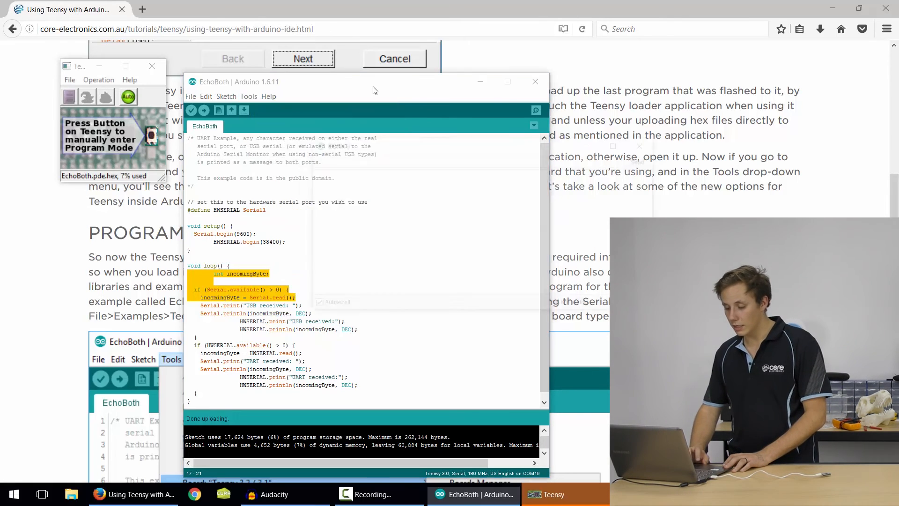
{"action": "left_click", "coordinate": [535, 110]}
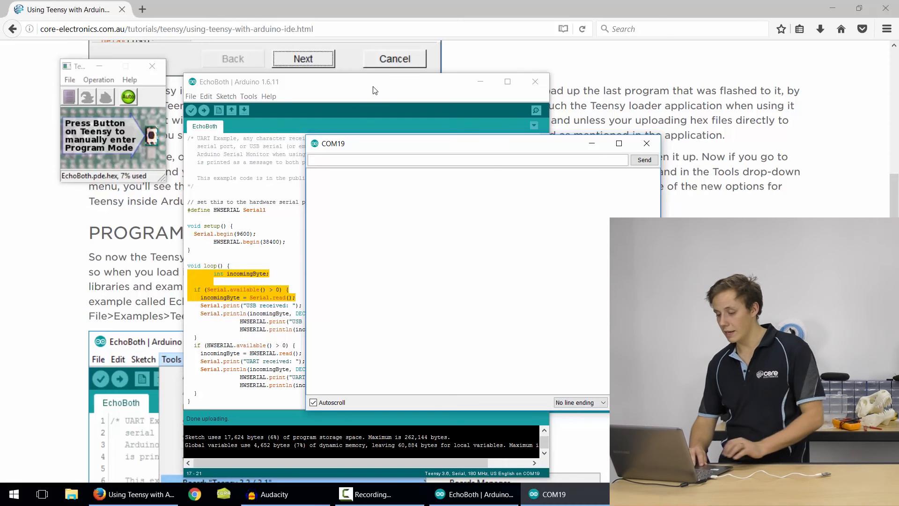
{"action": "type", "text": "g"}
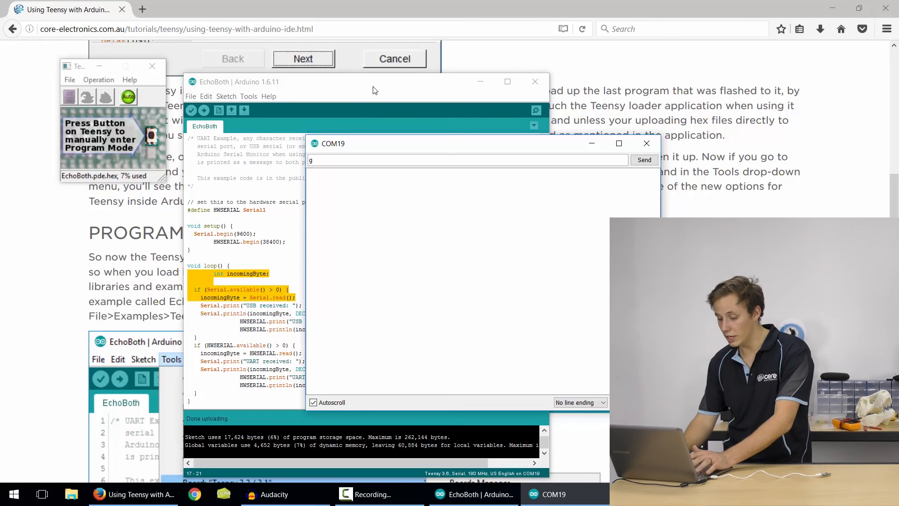
{"action": "left_click", "coordinate": [644, 160]}
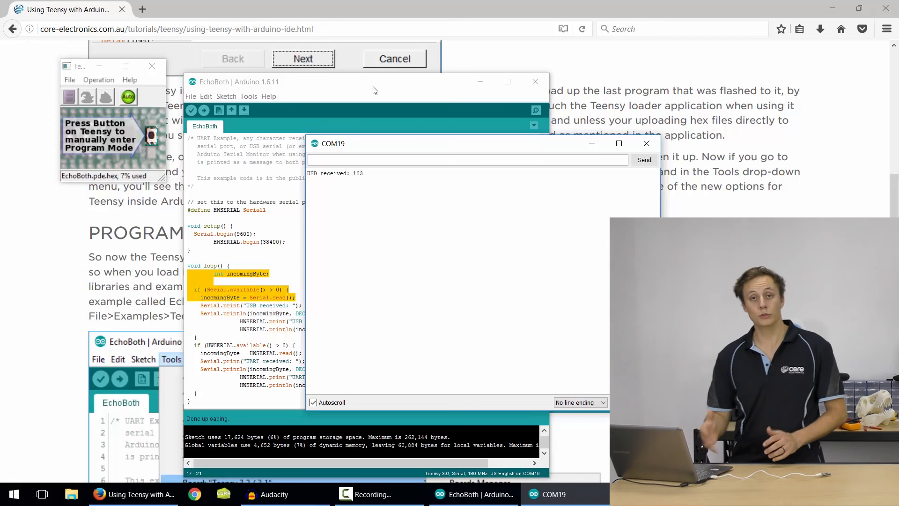